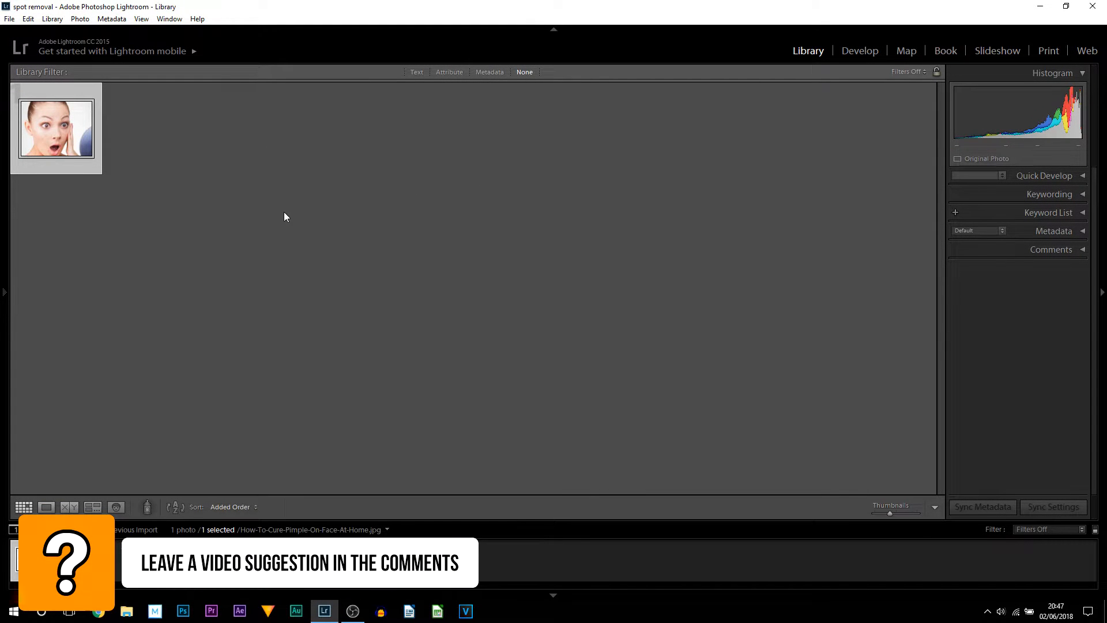
mouse_move(484, 167)
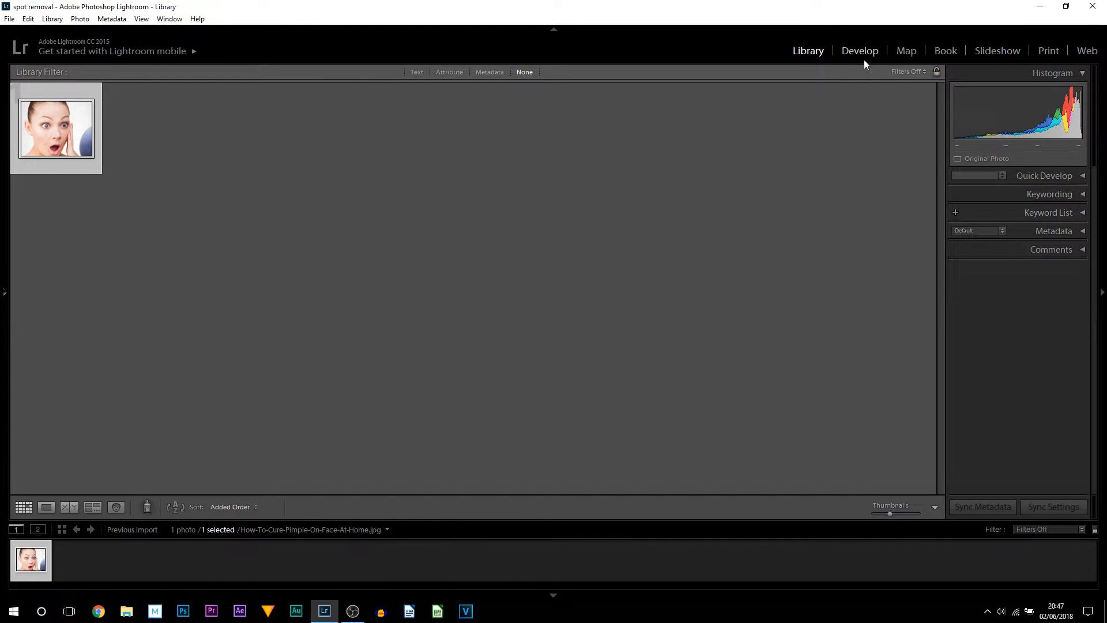
- Open the surprised woman's portrait in the Develop module
left_click(860, 50)
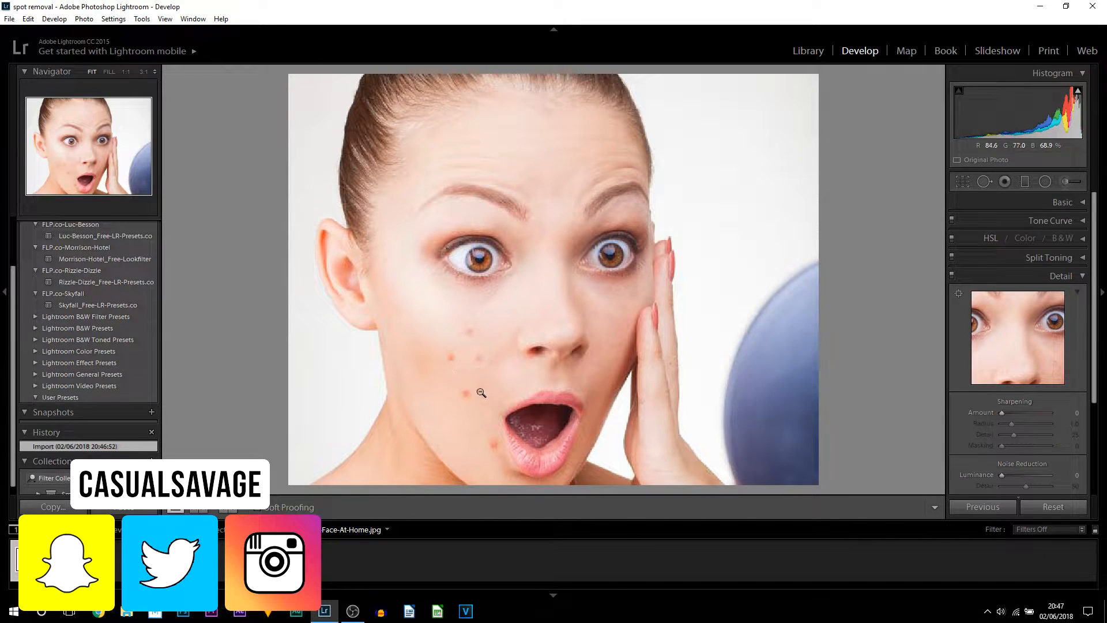
left_click(481, 393)
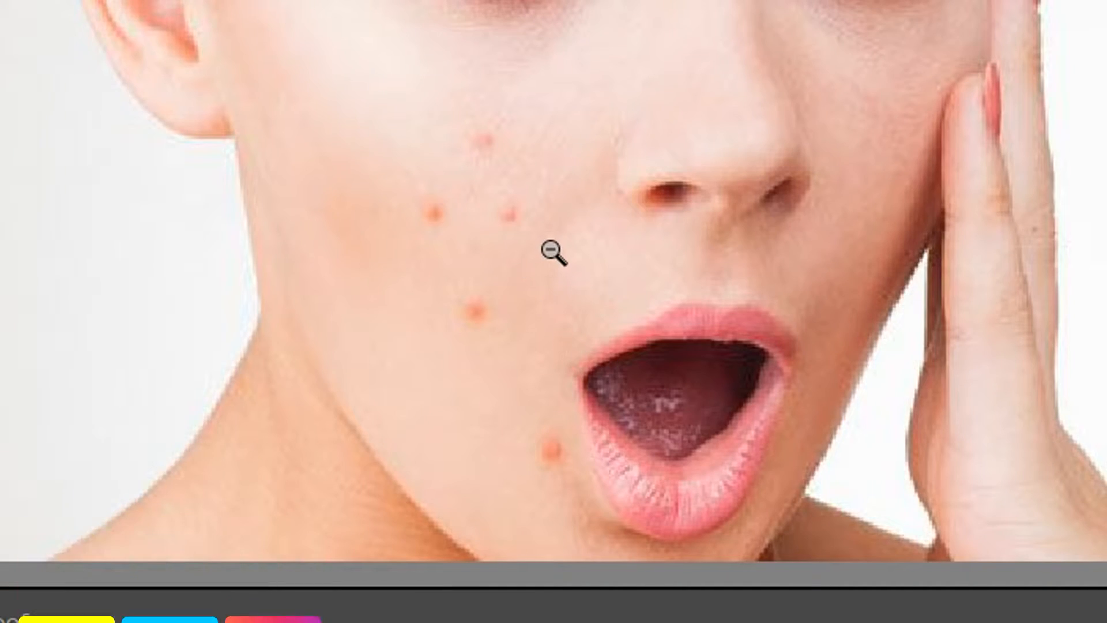
left_click(553, 253)
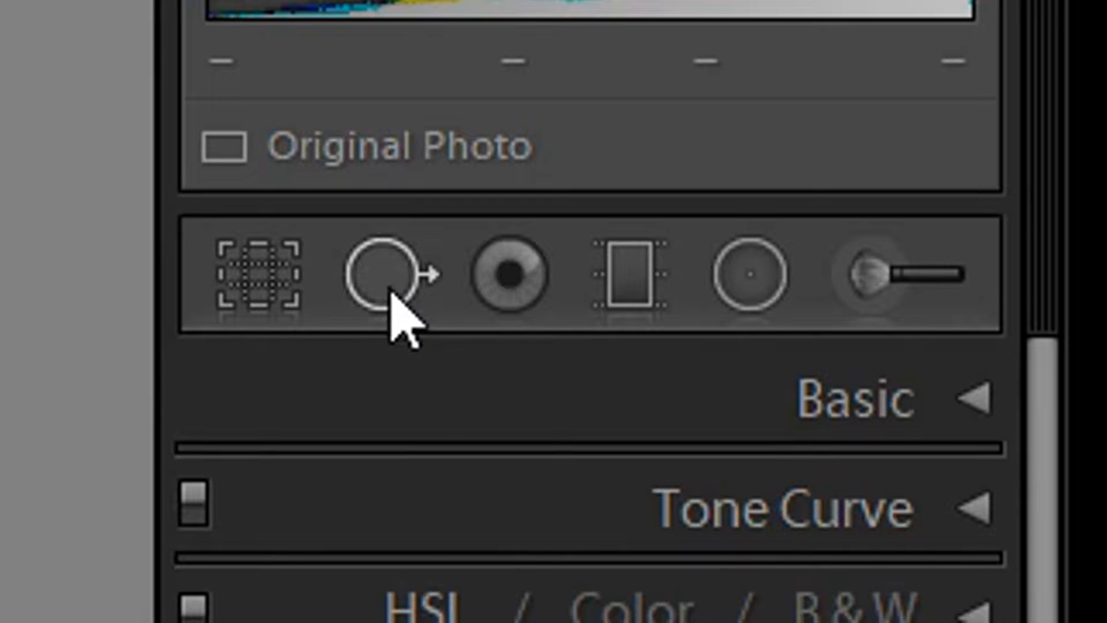
- Select the Spot Removal tool and set its brush to Heal
left_click(385, 276)
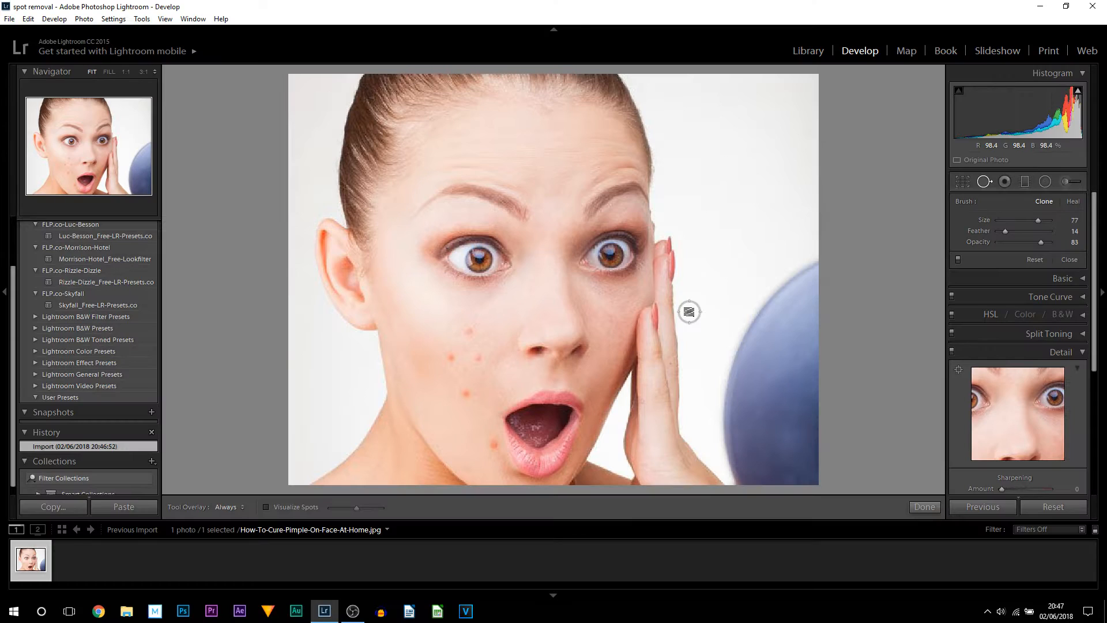
mouse_move(1045, 201)
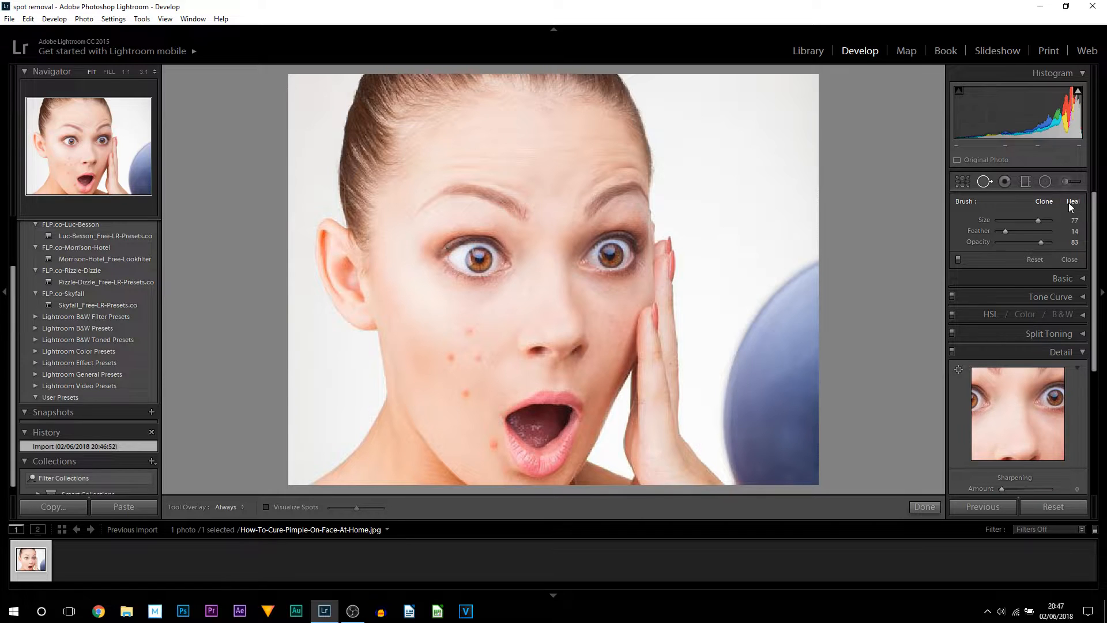
left_click(1044, 201)
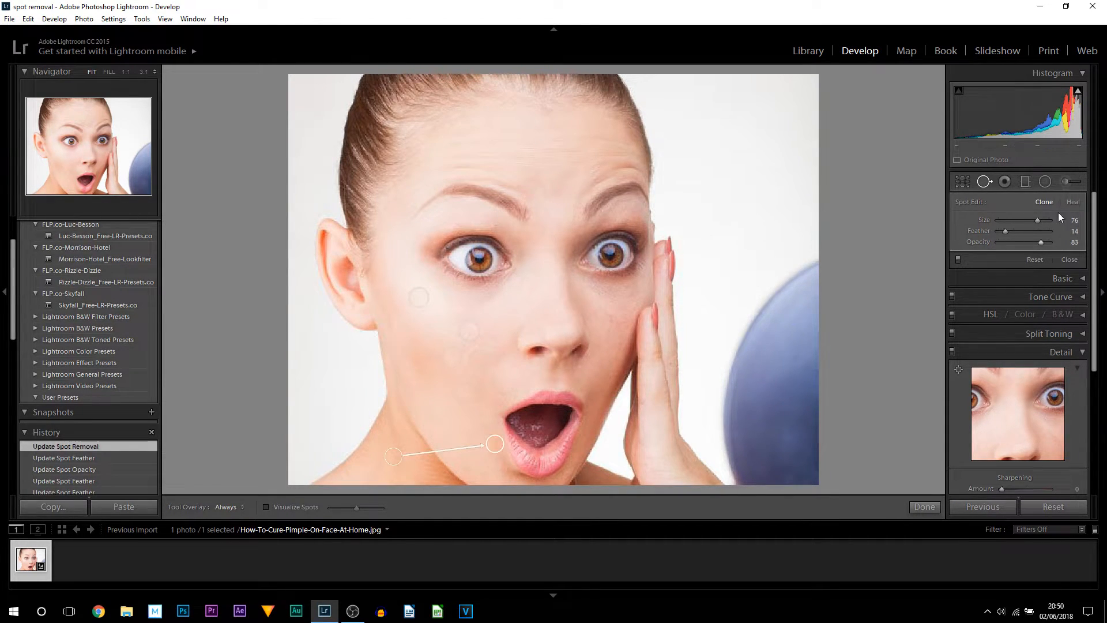
- Finish spot removal and switch to the Red Eye Correction tool
left_click(1004, 182)
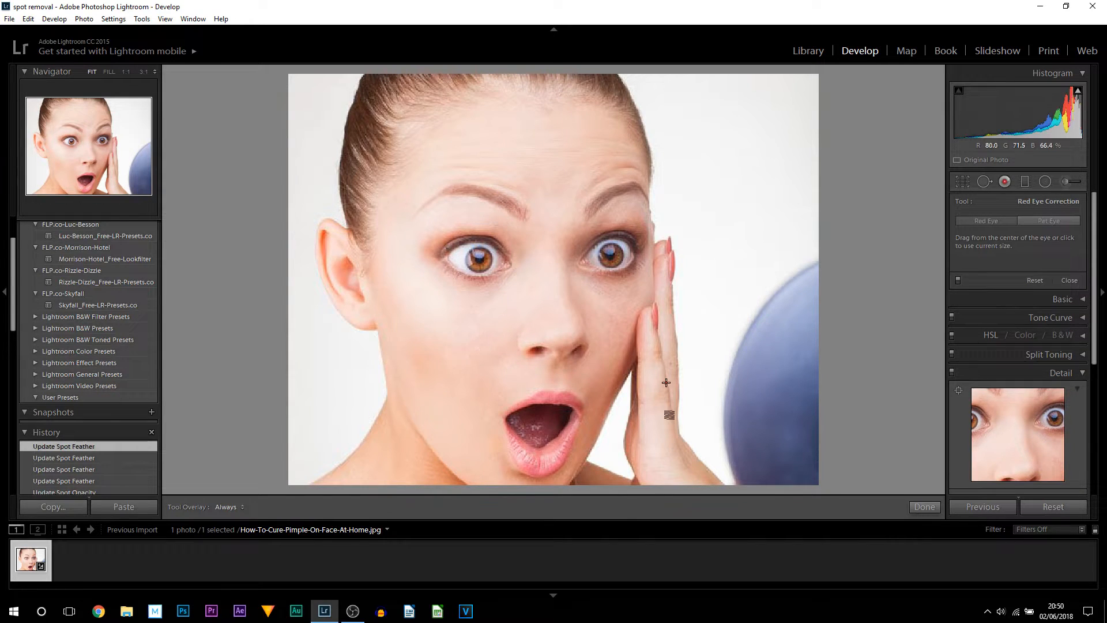
mouse_move(696, 333)
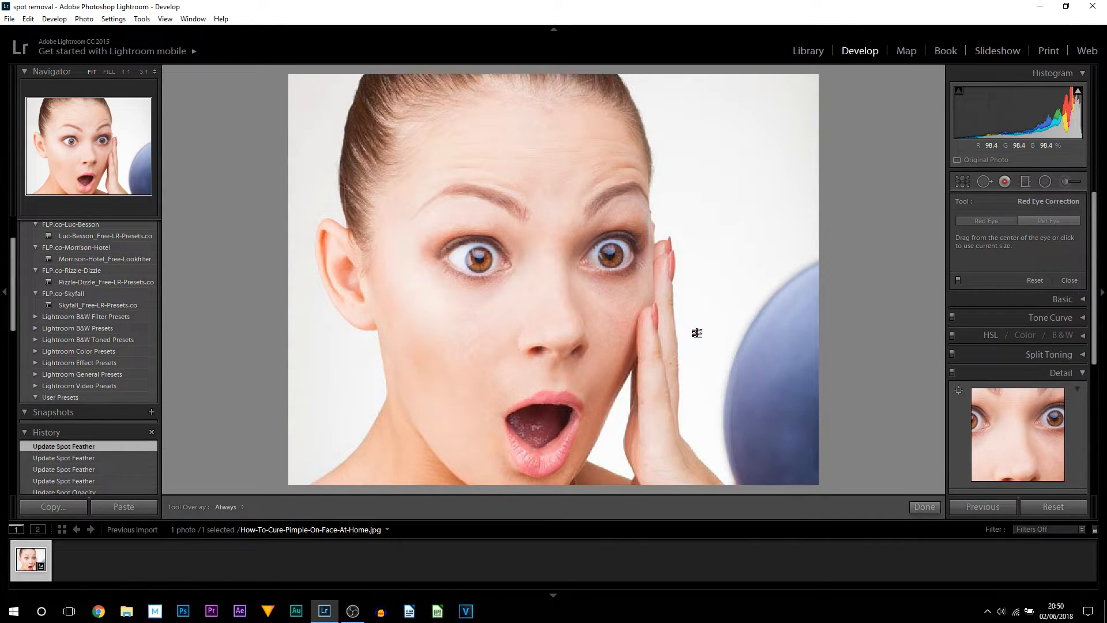
mouse_move(707, 214)
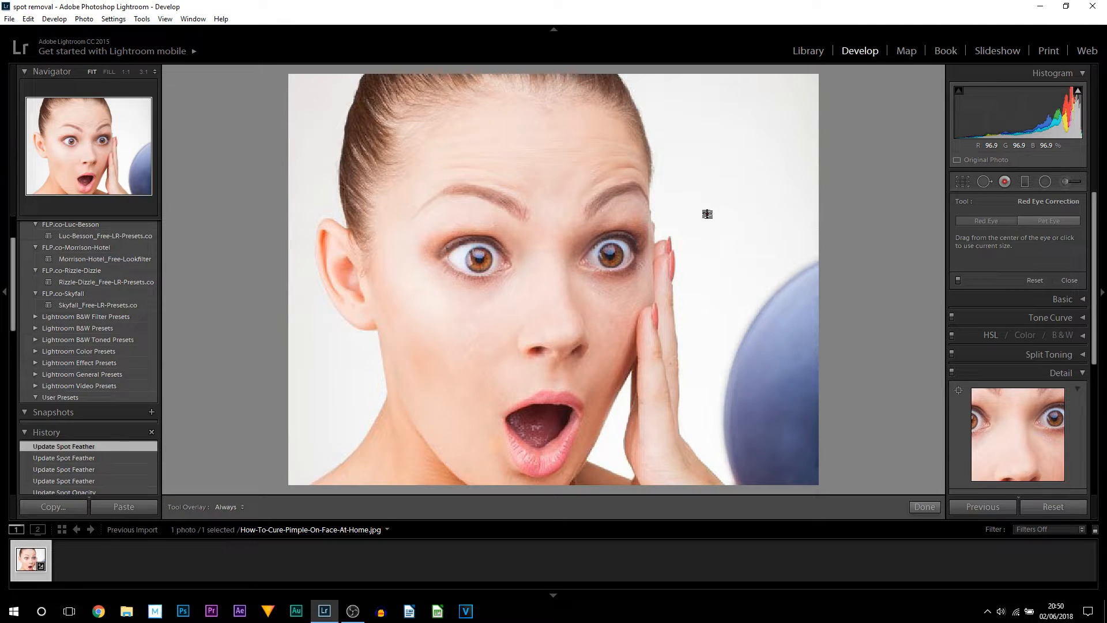
mouse_move(507, 417)
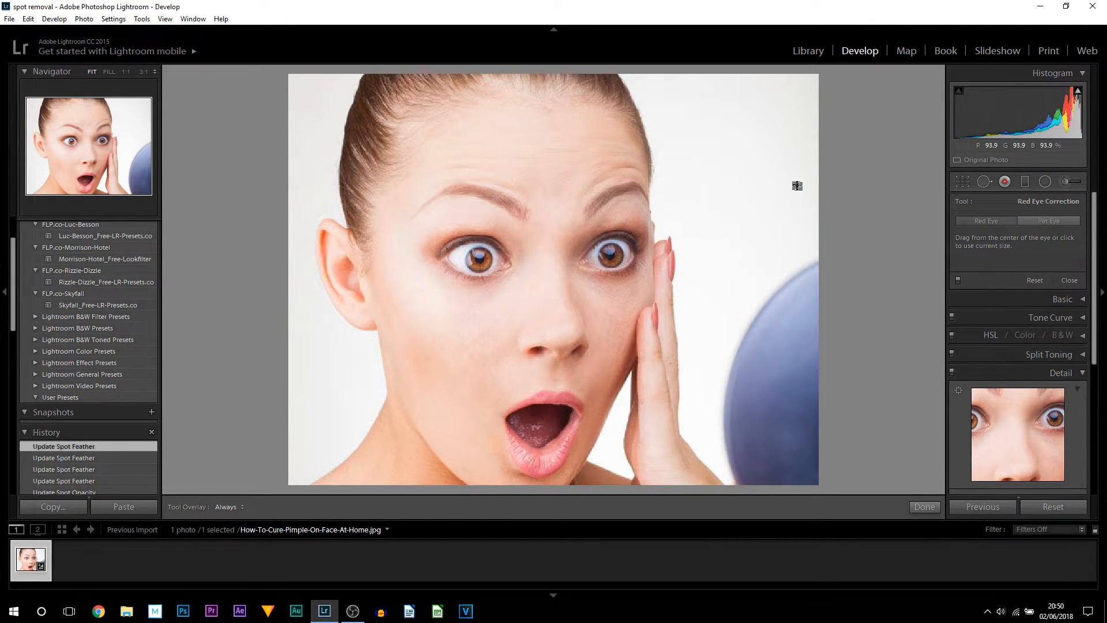
- Return to Spot Removal and delete the earlier spot pins on the face
left_click(984, 182)
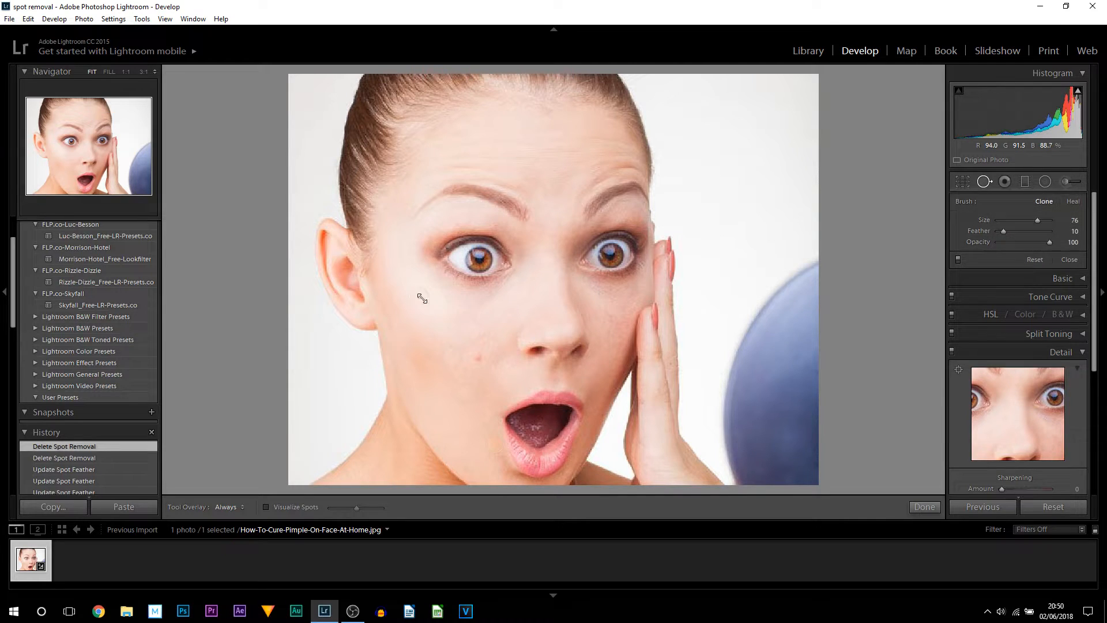
left_click(457, 354)
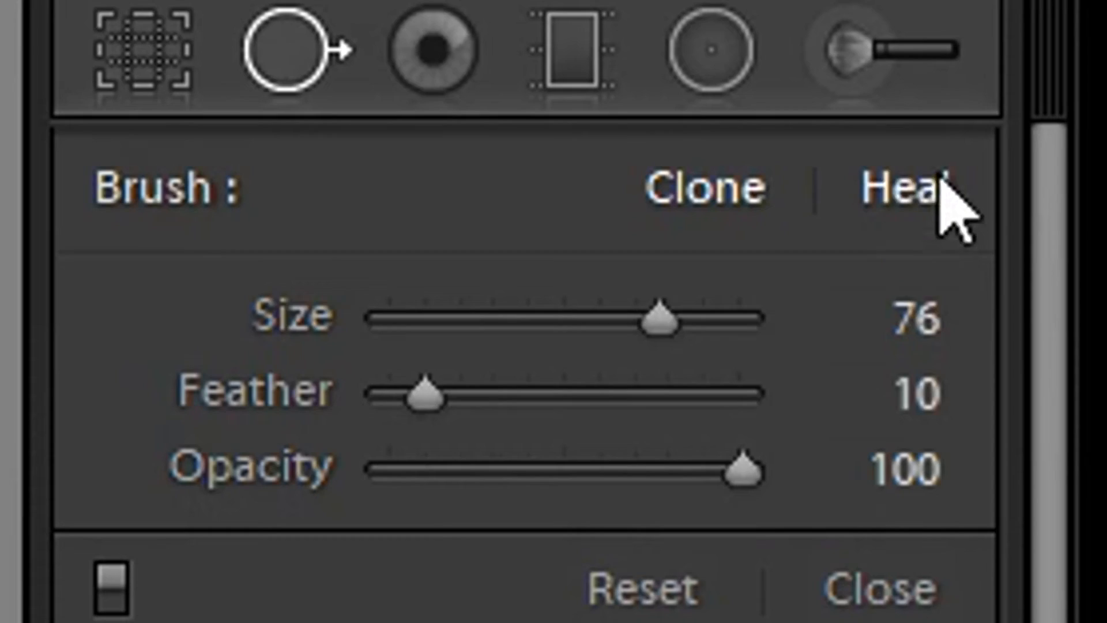
mouse_move(943, 290)
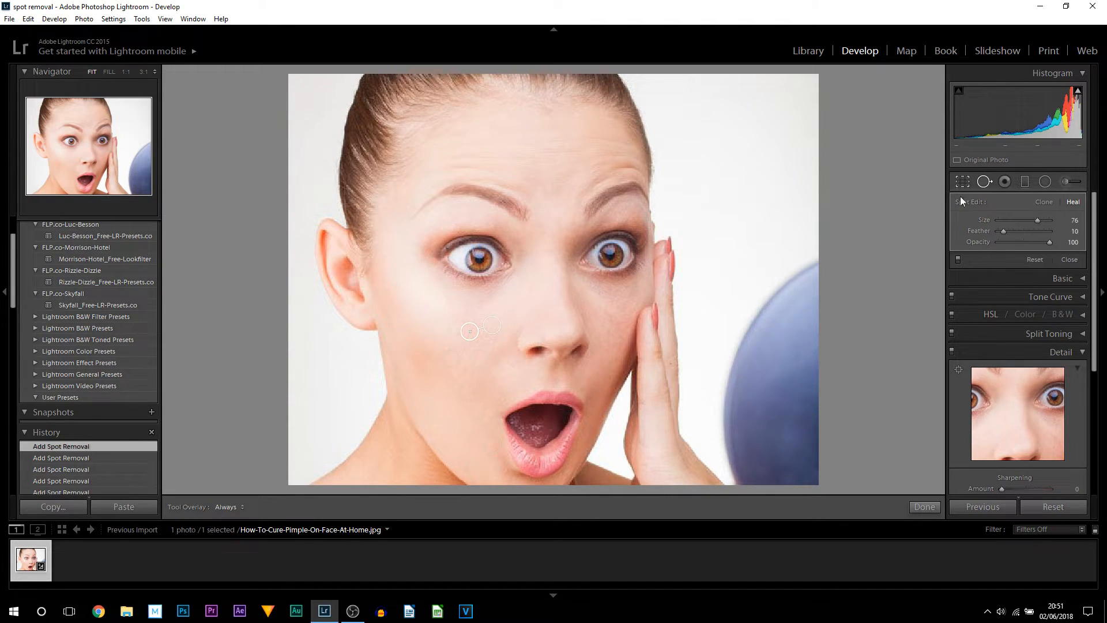
- Leave the crop unchanged, reselect Spot Removal, and collapse the Detail panel
left_click(963, 182)
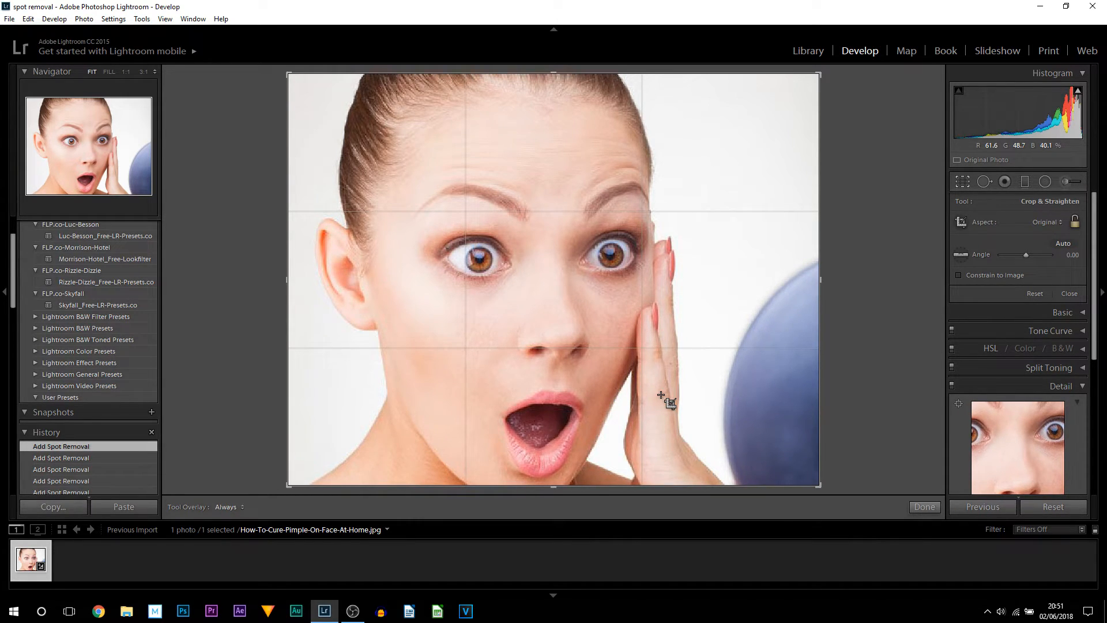
mouse_move(682, 397)
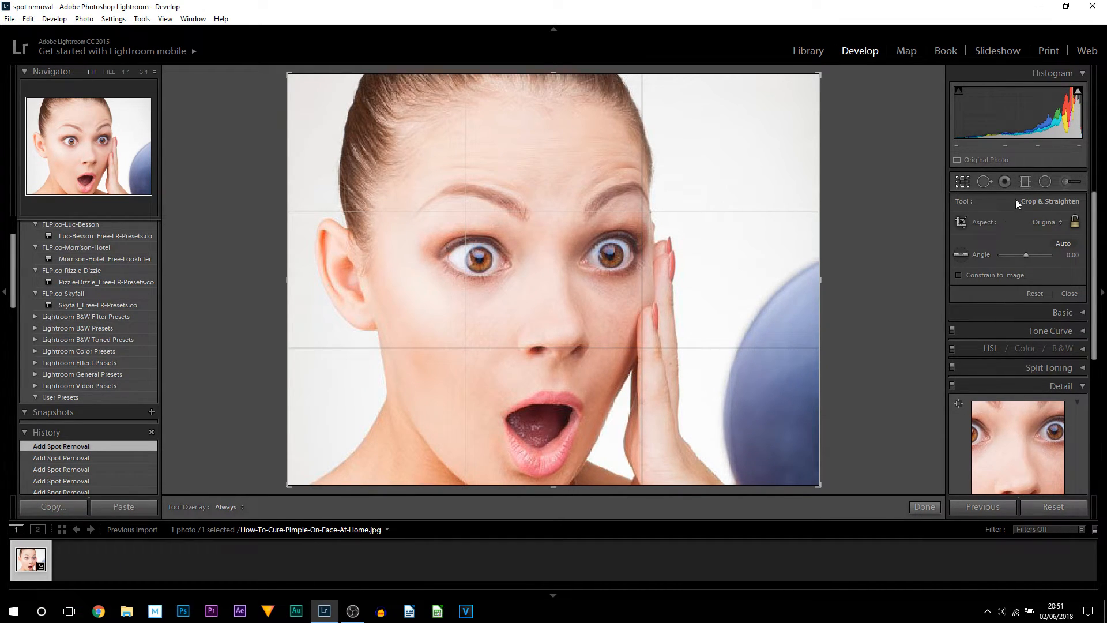
left_click(985, 181)
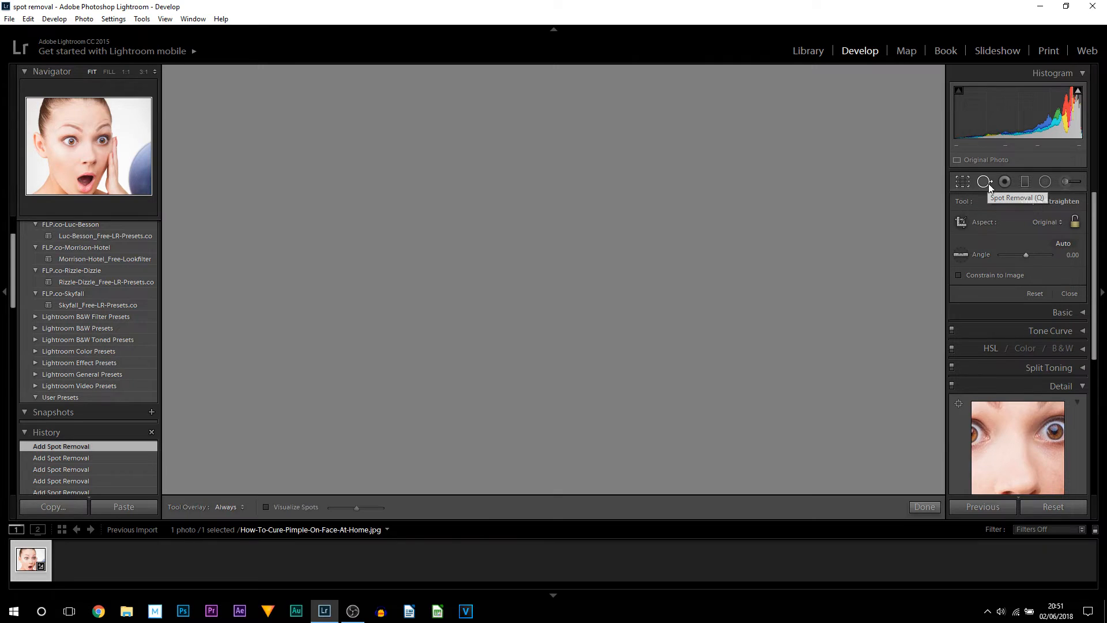
left_click(984, 182)
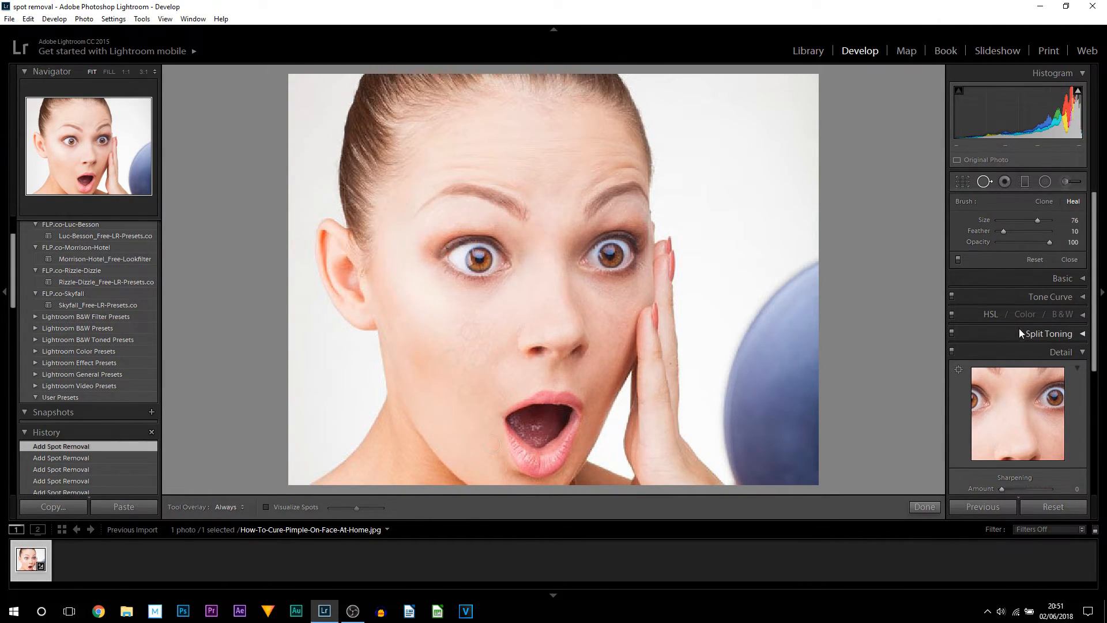
left_click(1061, 353)
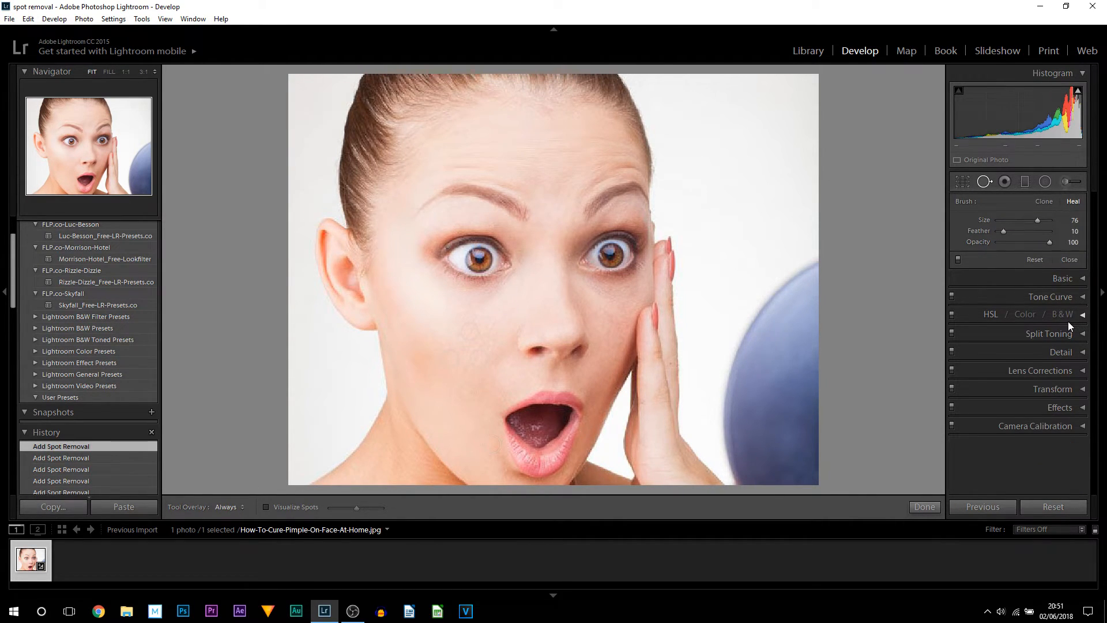
- Expand the Detail panel to reach the Luminance noise reduction slider
left_click(1061, 369)
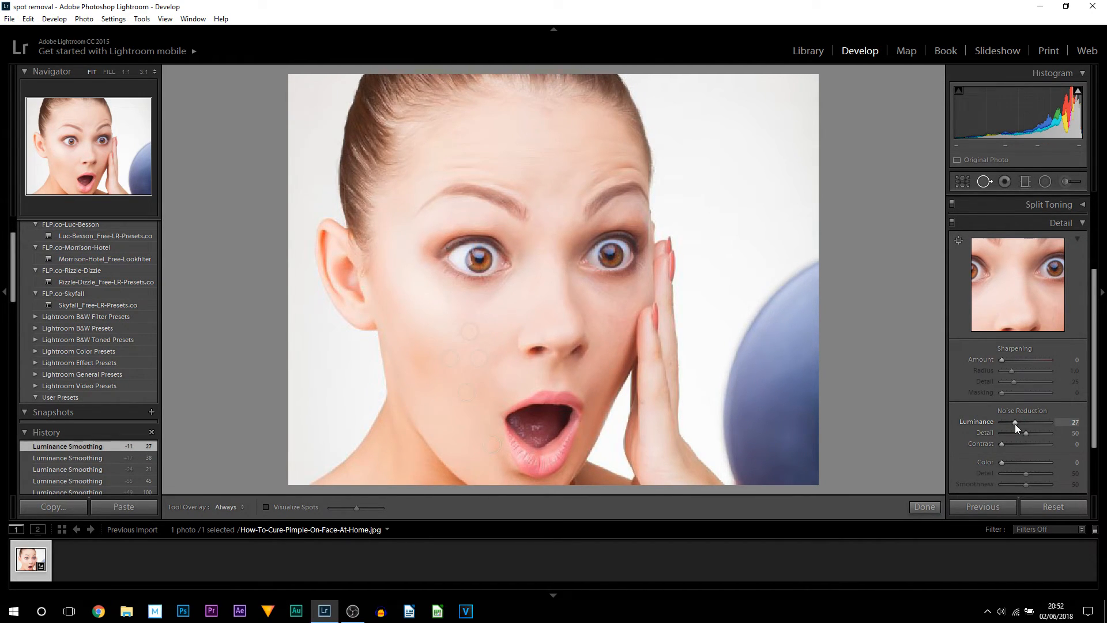
mouse_move(598, 143)
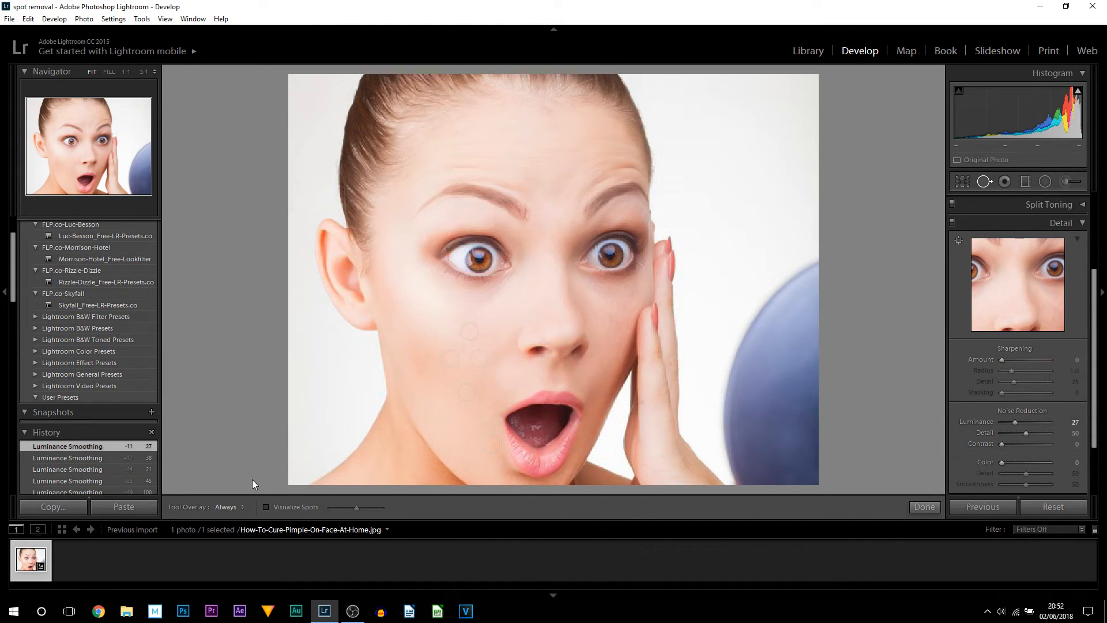
mouse_move(236, 495)
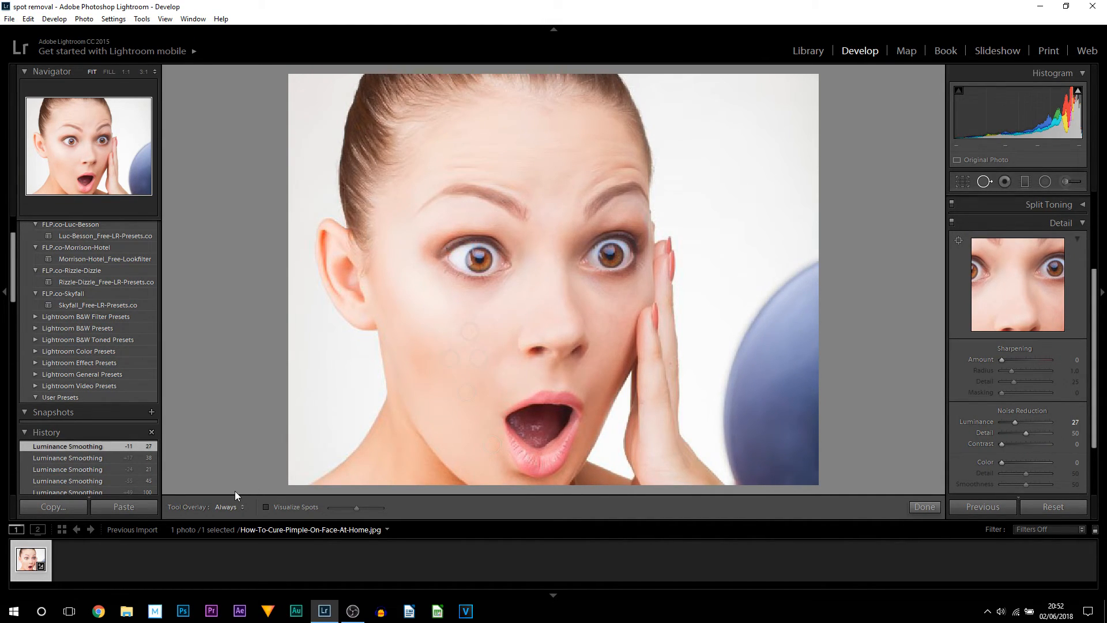